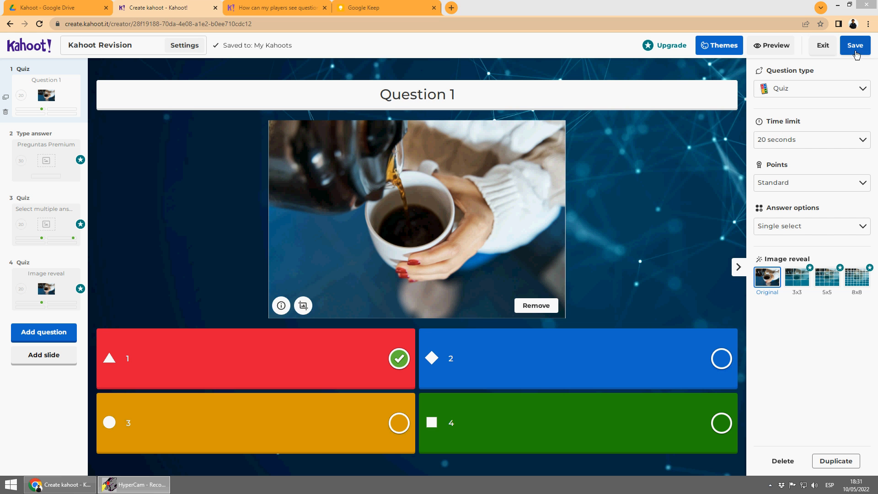
After dismissing the trial prompt, make 'Preguntas Premium' a Quiz with second answer 'rywer'.
{"action": "left_click", "coordinate": [854, 45]}
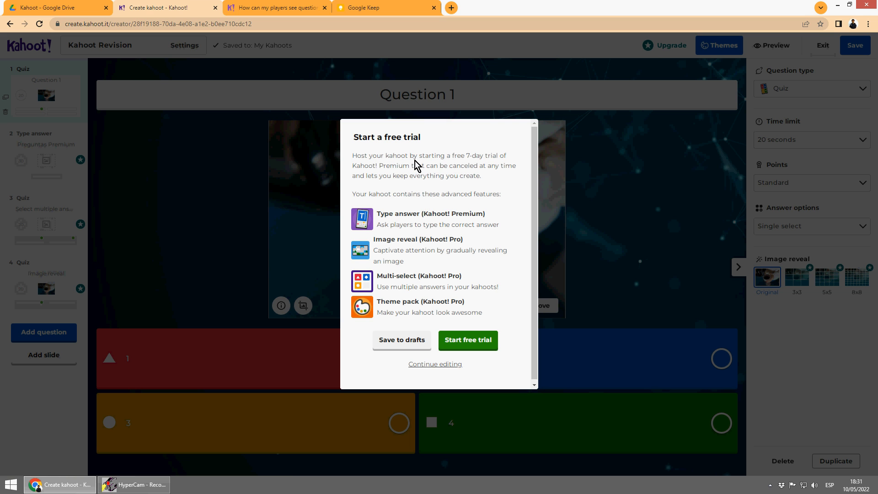
{"action": "mouse_move", "coordinate": [469, 157]}
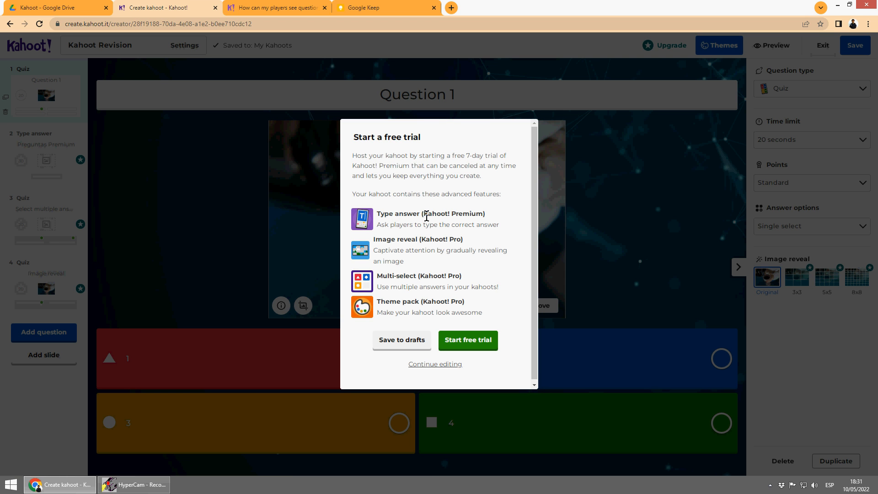
{"action": "mouse_move", "coordinate": [424, 253]}
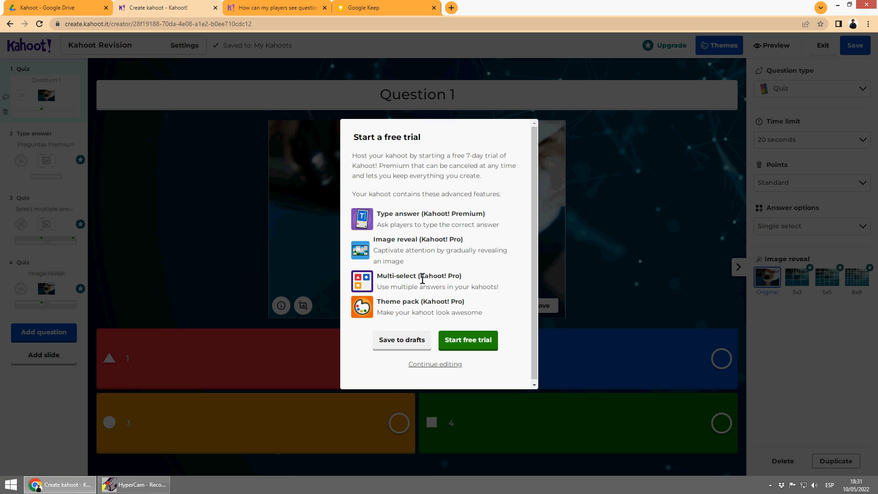
{"action": "left_click", "coordinate": [435, 364]}
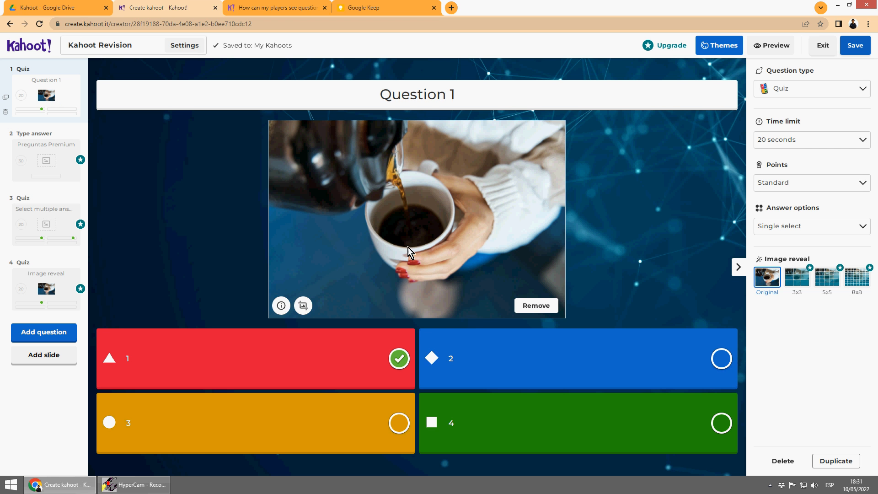
{"action": "mouse_move", "coordinate": [797, 107]}
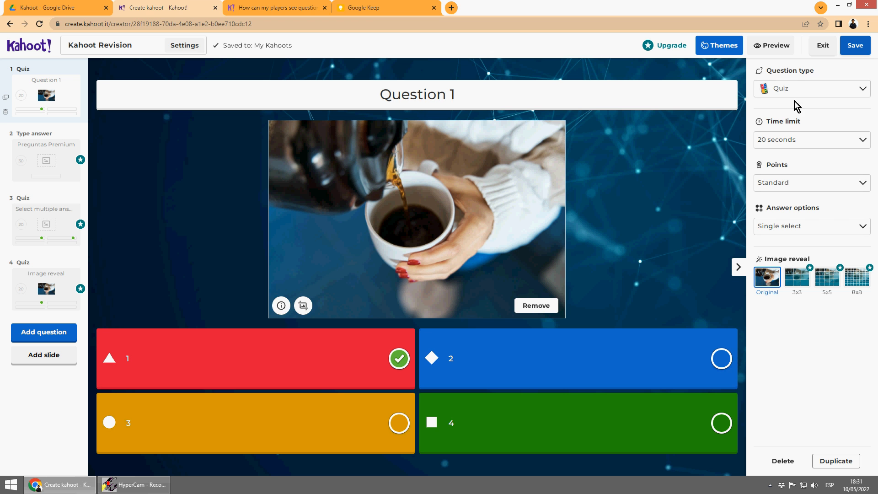
{"action": "mouse_move", "coordinate": [796, 219]}
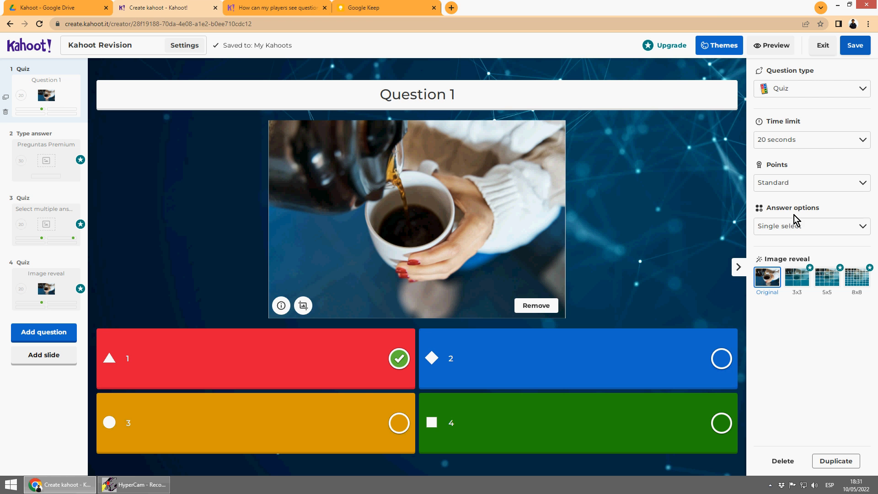
{"action": "left_click", "coordinate": [46, 161]}
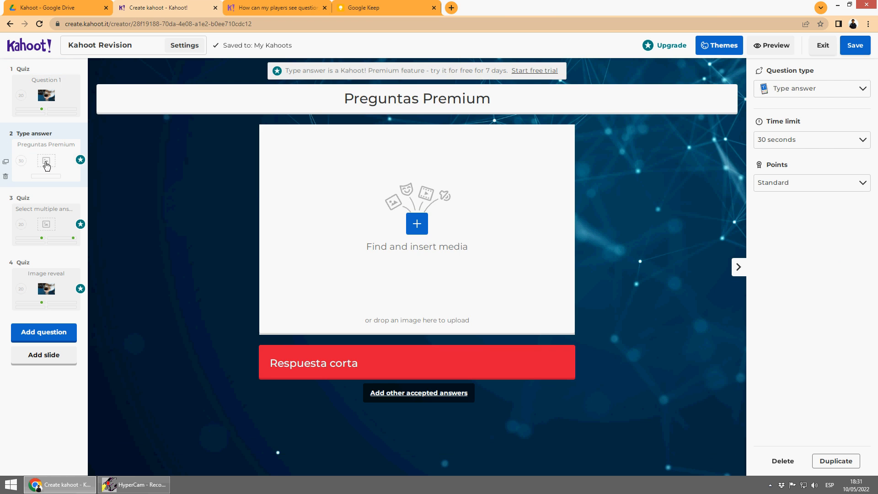
{"action": "mouse_move", "coordinate": [287, 71]}
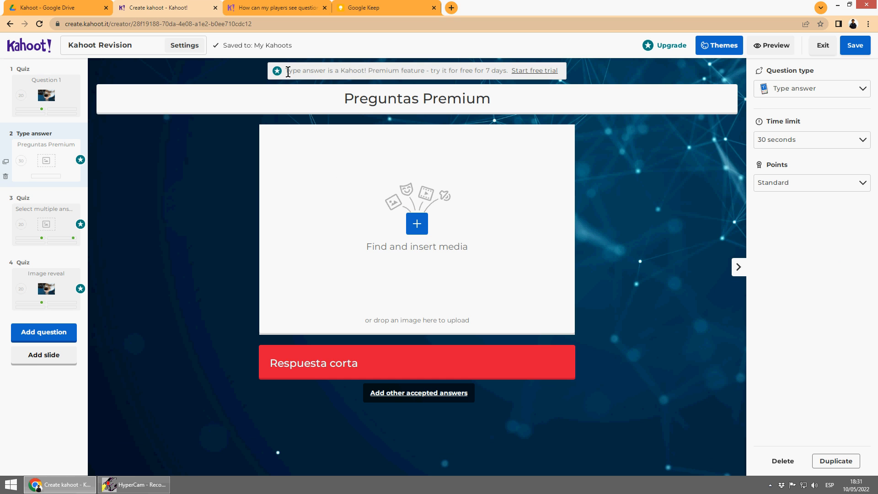
{"action": "mouse_move", "coordinate": [80, 160]}
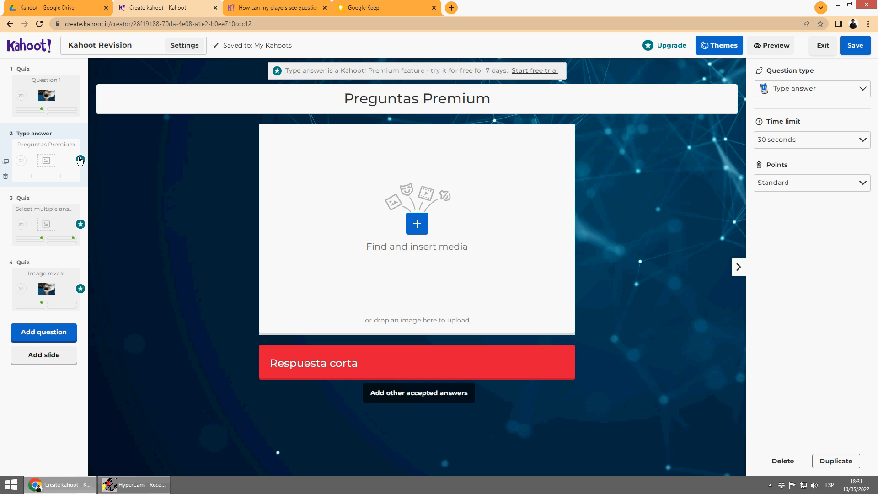
{"action": "left_click", "coordinate": [810, 89]}
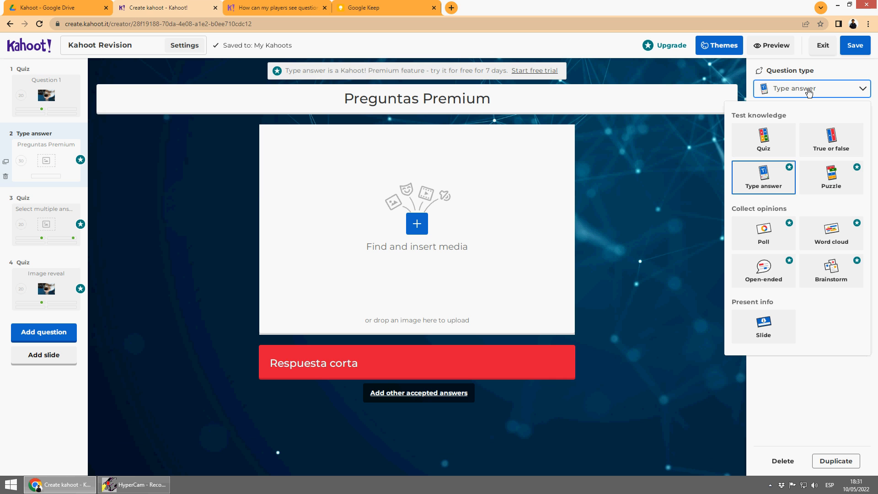
{"action": "mouse_move", "coordinate": [763, 326]}
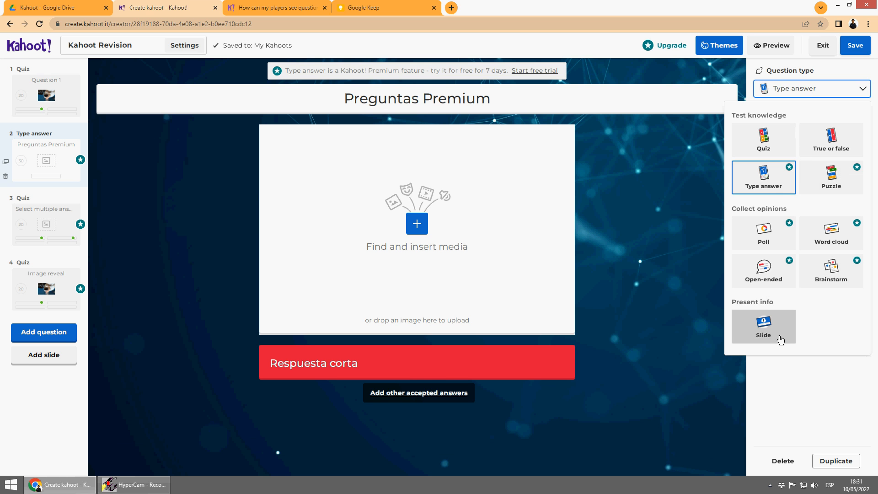
{"action": "left_click", "coordinate": [763, 140]}
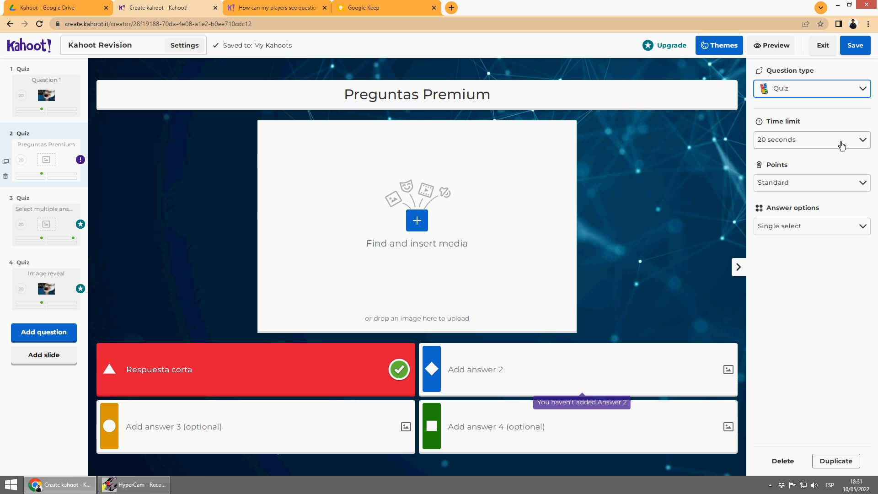
{"action": "type", "text": "ryweryer"}
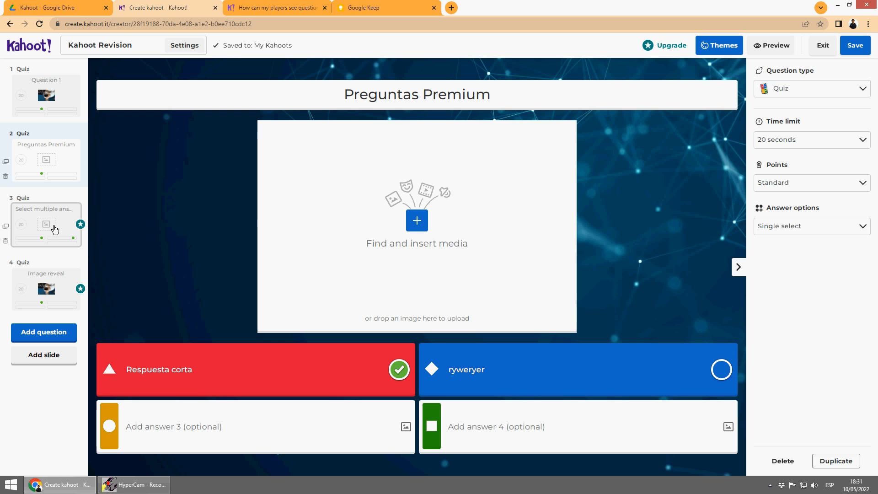
Switch 'Select multiple answers' to Single select, leaving only answer 1 correct.
{"action": "left_click", "coordinate": [46, 225]}
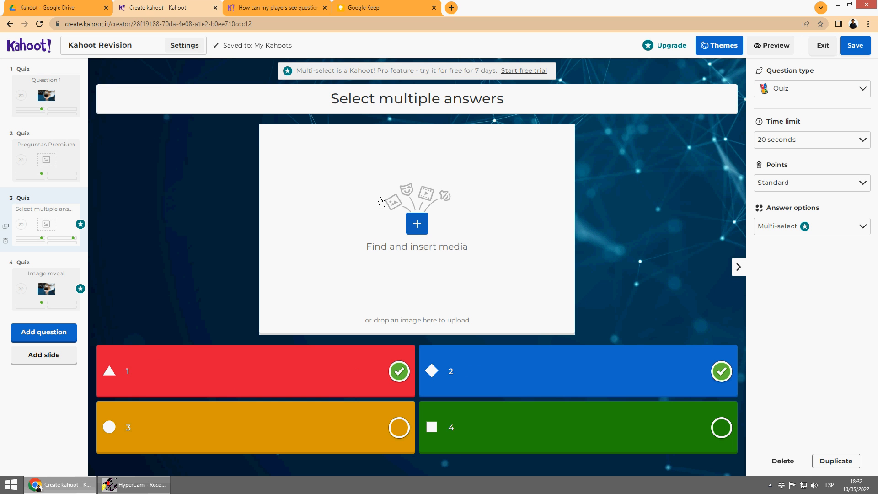
{"action": "mouse_move", "coordinate": [462, 118]}
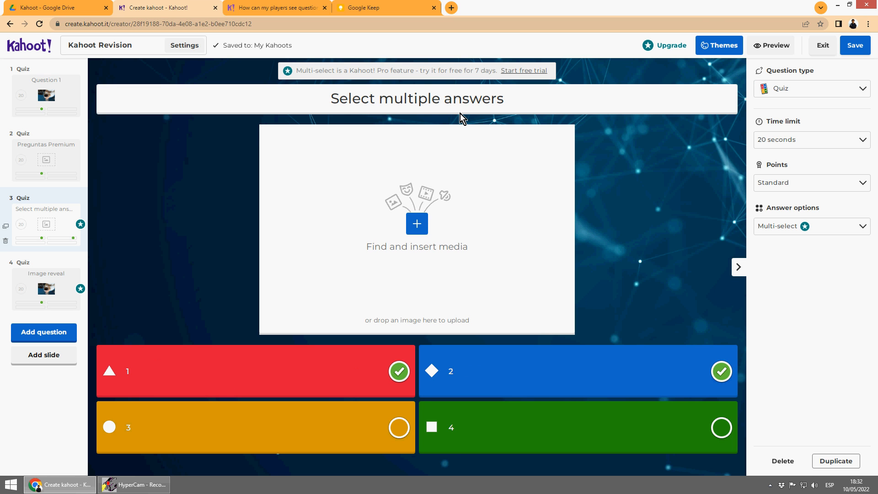
{"action": "mouse_move", "coordinate": [814, 216]}
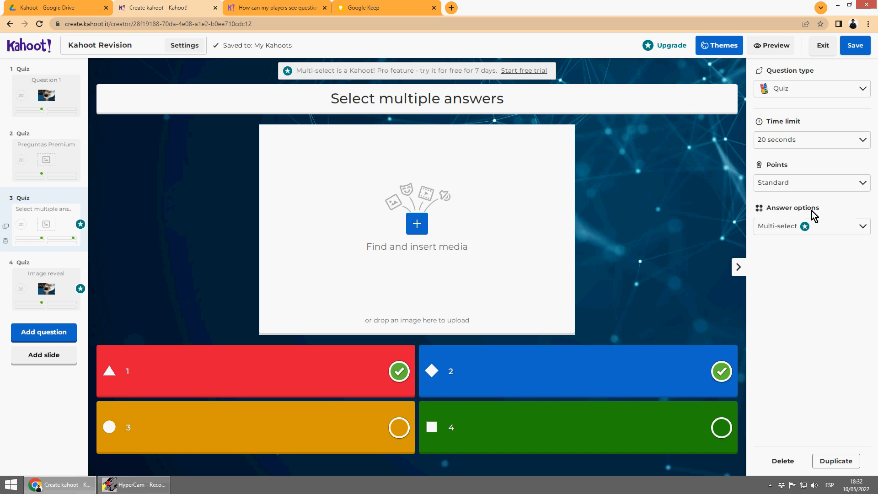
{"action": "left_click", "coordinate": [811, 226]}
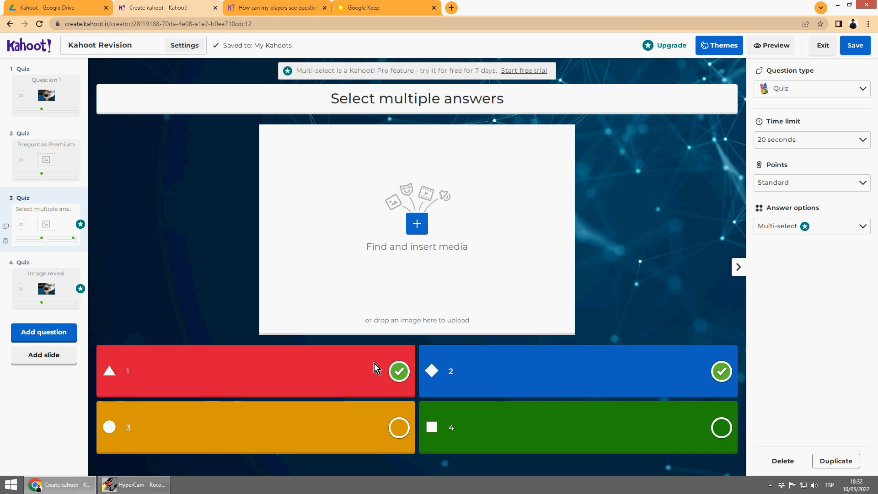
{"action": "mouse_move", "coordinate": [808, 290]}
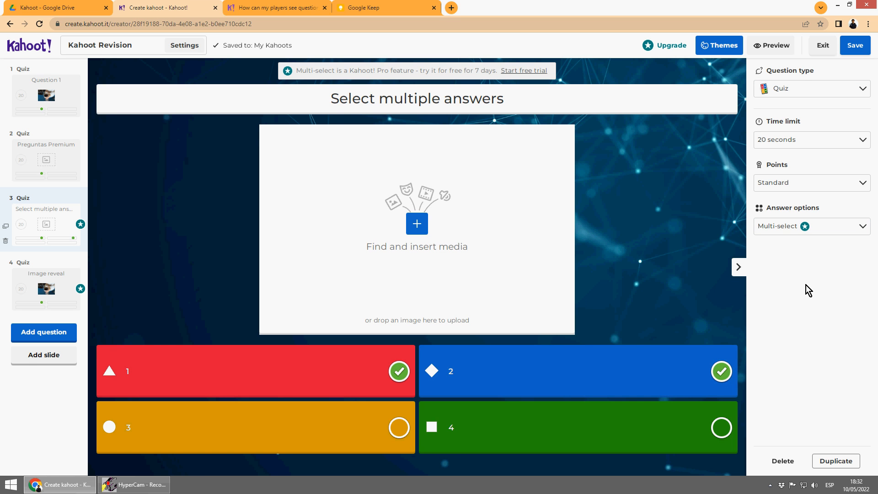
{"action": "left_click", "coordinate": [811, 225]}
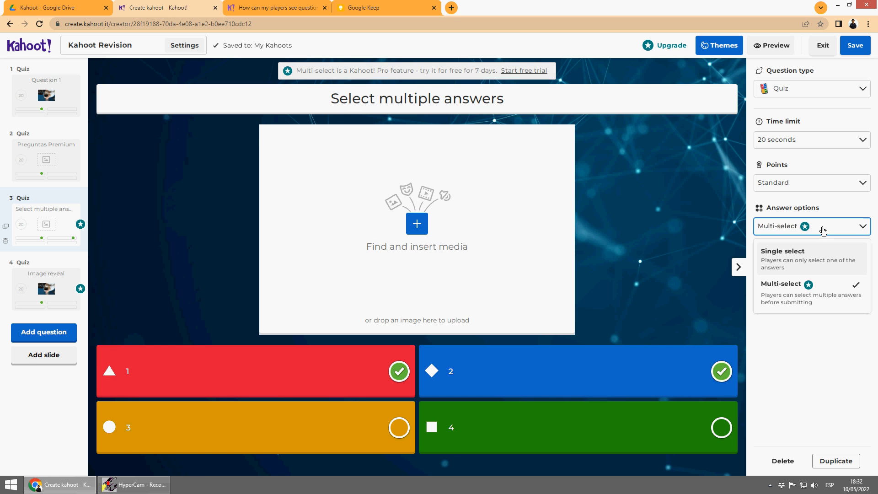
{"action": "left_click", "coordinate": [782, 251]}
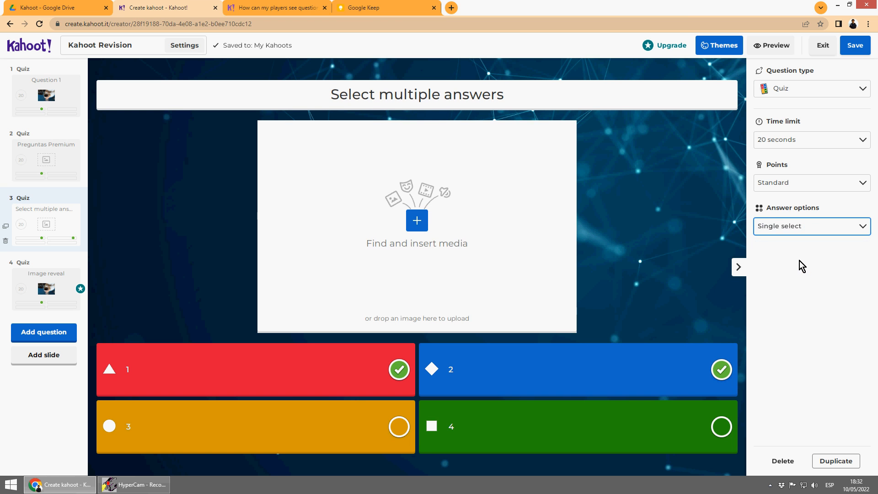
{"action": "left_click", "coordinate": [721, 369]}
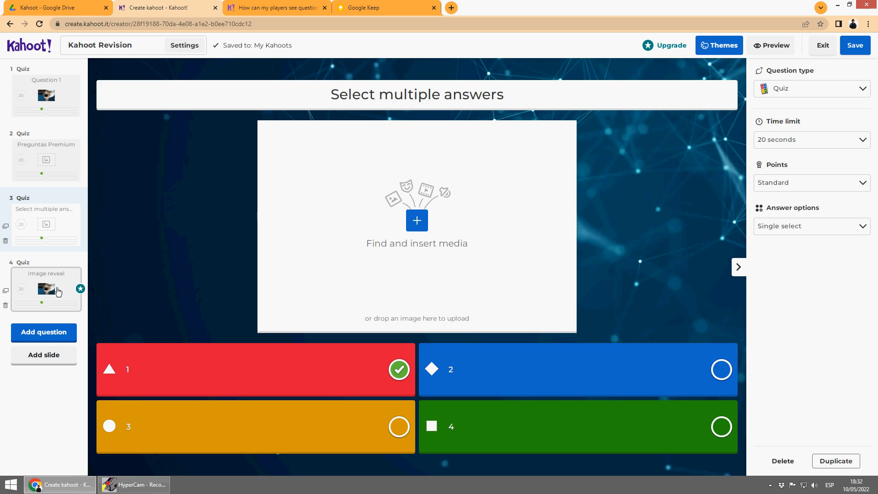
Set question 4's image reveal to Original, then retry saving and continue editing.
{"action": "left_click", "coordinate": [46, 289]}
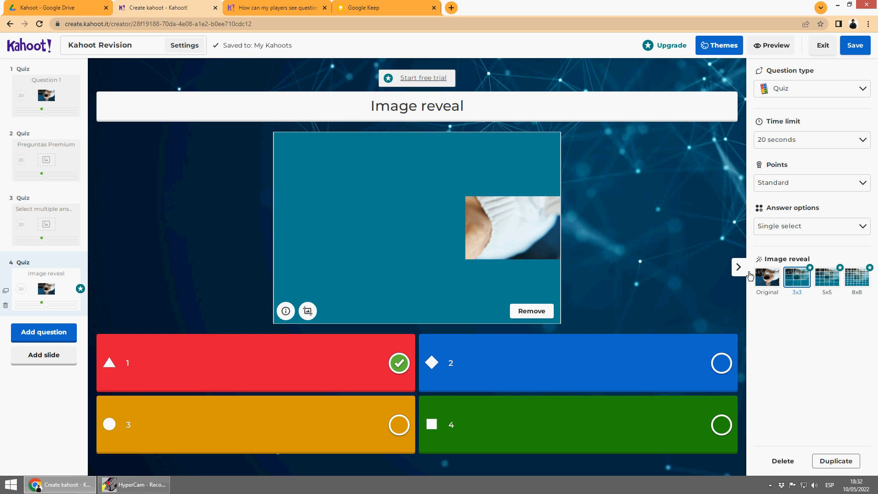
{"action": "left_click", "coordinate": [826, 277]}
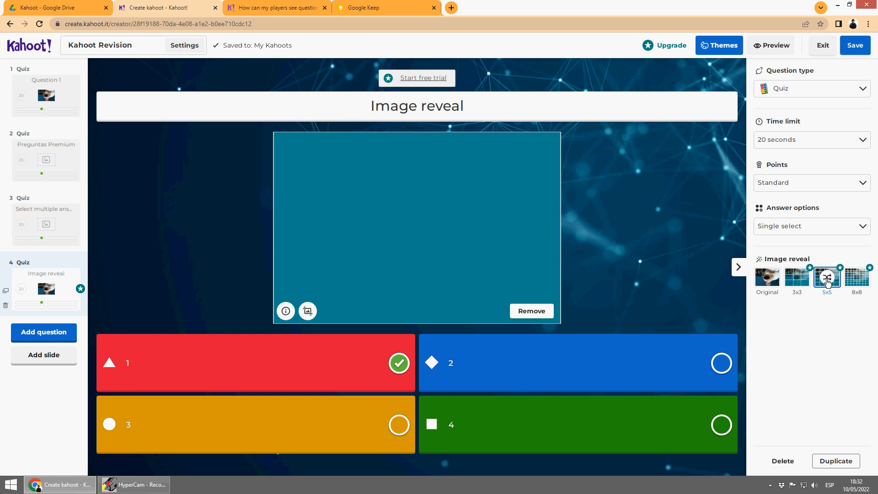
{"action": "left_click", "coordinate": [826, 277]}
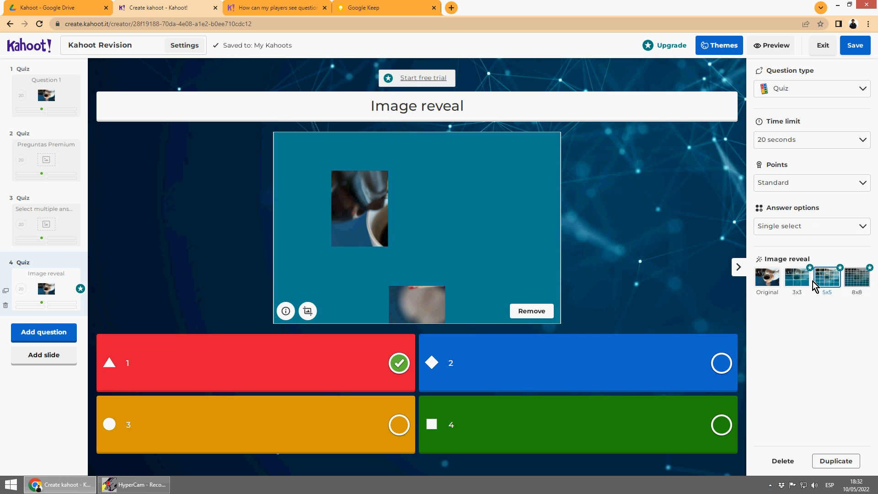
{"action": "left_click", "coordinate": [766, 277]}
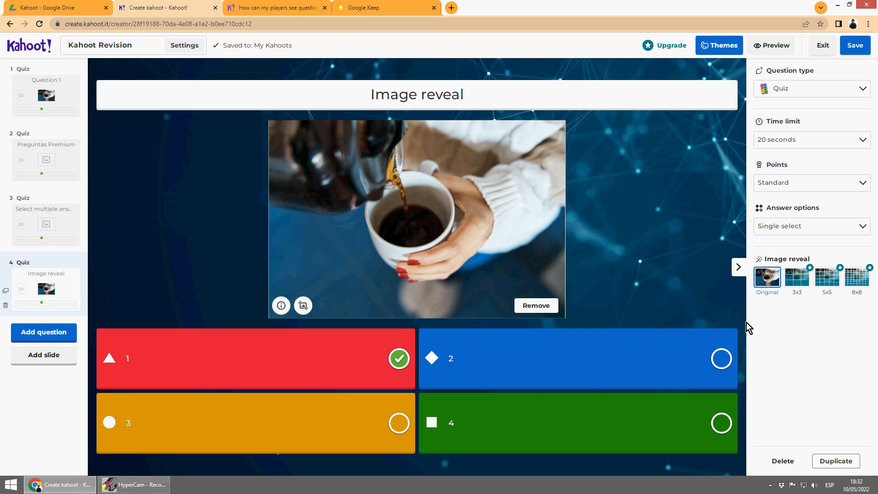
{"action": "mouse_move", "coordinate": [427, 317]}
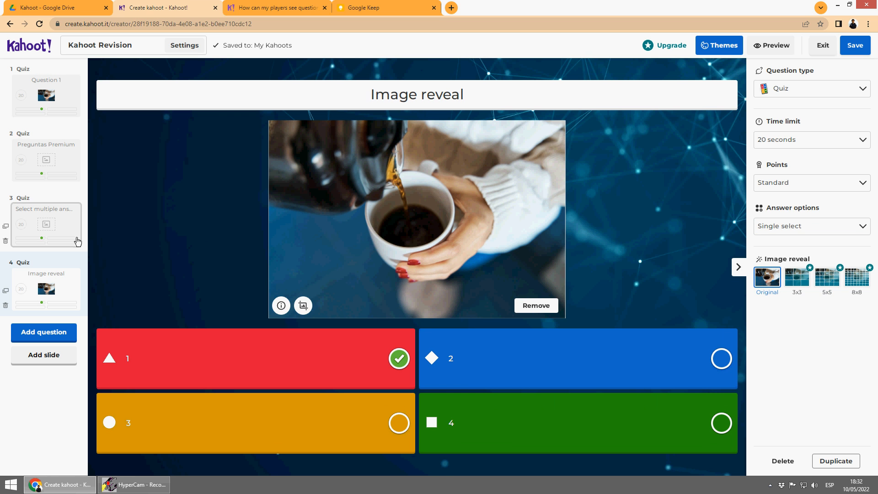
{"action": "mouse_move", "coordinate": [79, 171]}
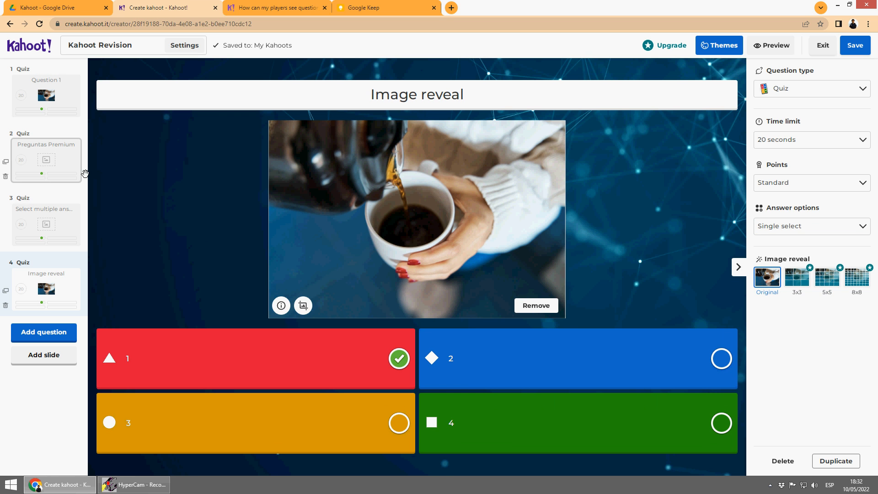
{"action": "mouse_move", "coordinate": [82, 217]}
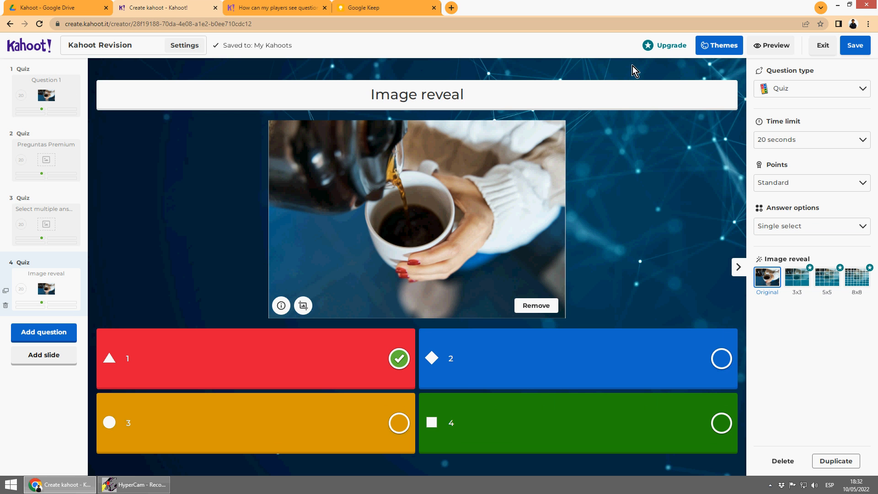
{"action": "mouse_move", "coordinate": [855, 45]}
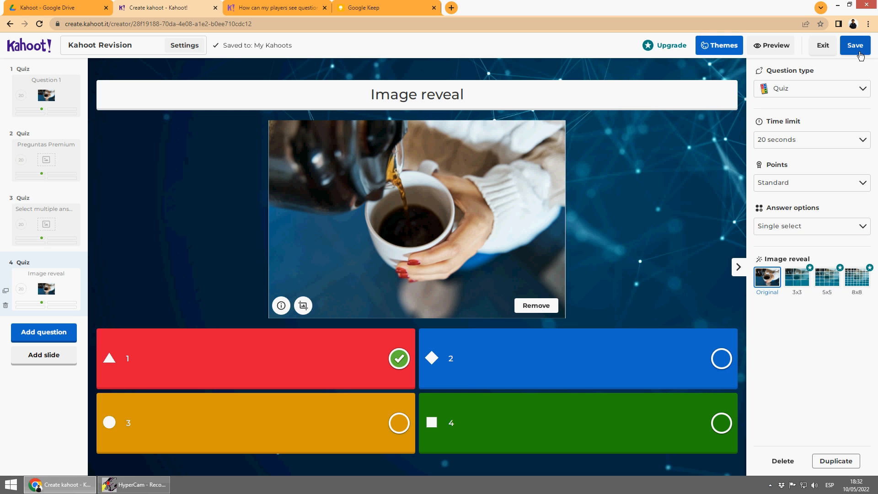
{"action": "left_click", "coordinate": [854, 45]}
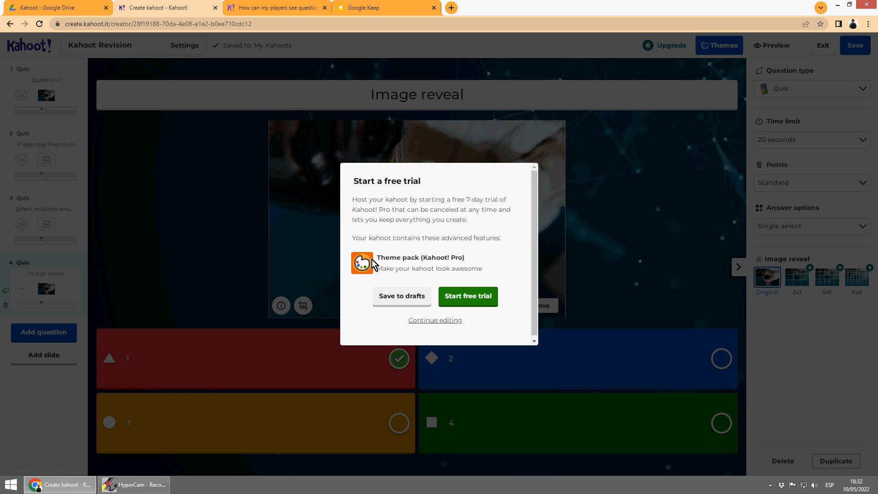
{"action": "mouse_move", "coordinate": [434, 319]}
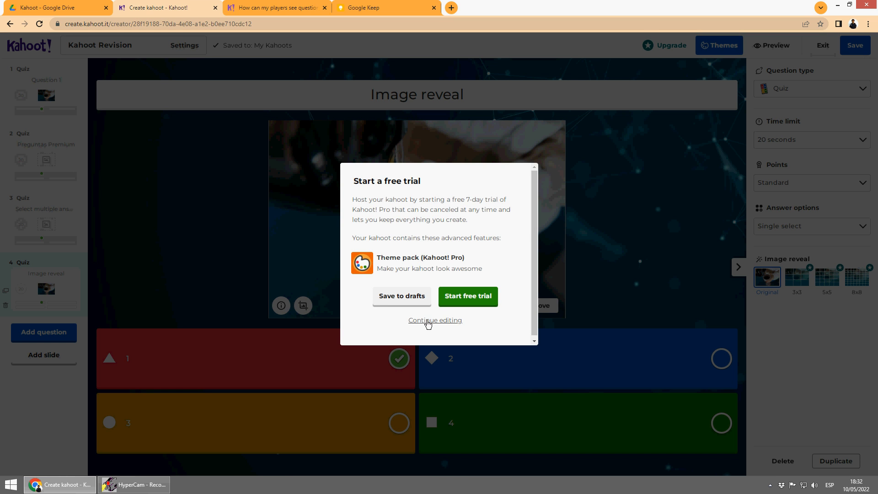
{"action": "left_click", "coordinate": [435, 320]}
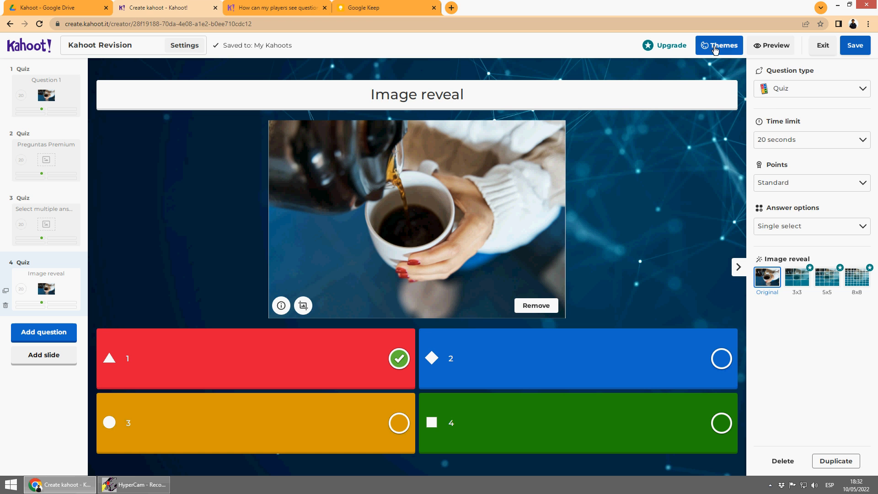
Collapse the Professional and Festive theme groups and apply the free Support Ukraine theme.
{"action": "left_click", "coordinate": [719, 46]}
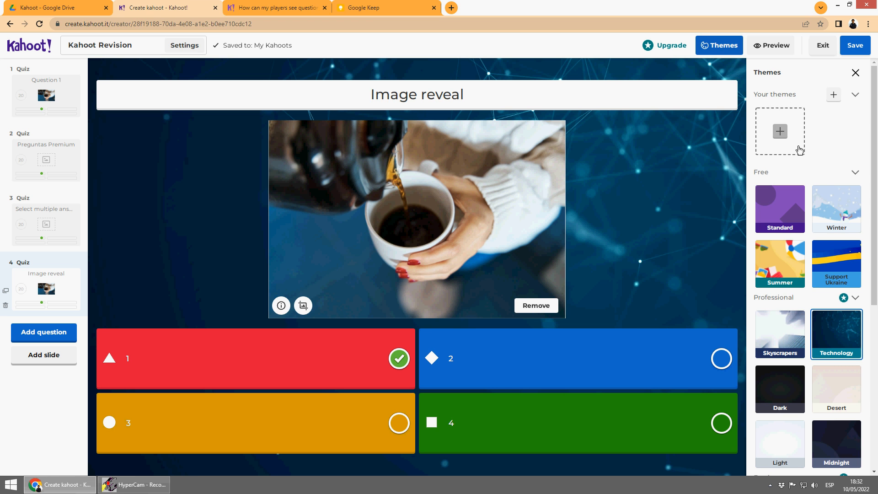
{"action": "mouse_move", "coordinate": [840, 340]}
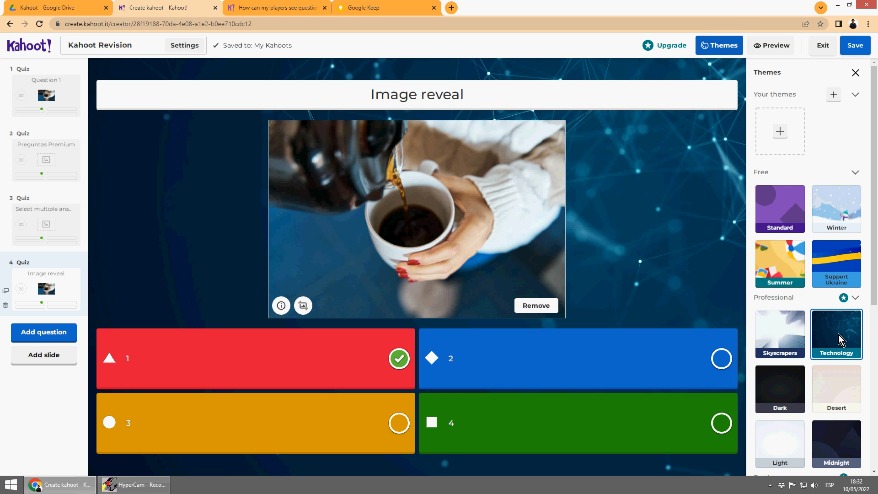
{"action": "left_click", "coordinate": [855, 298]}
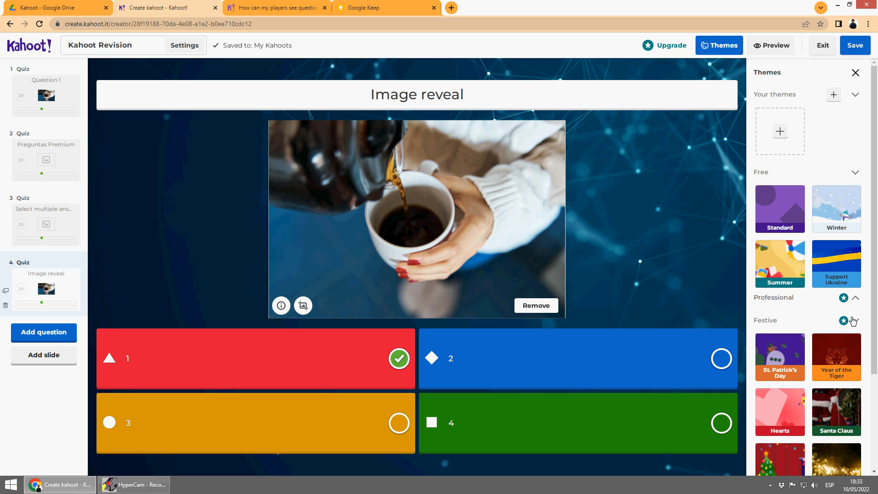
{"action": "left_click", "coordinate": [853, 320]}
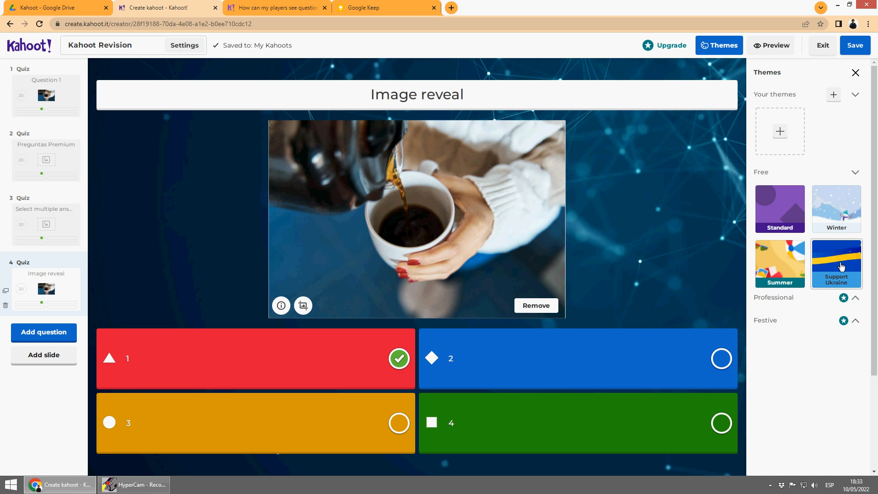
{"action": "left_click", "coordinate": [835, 263]}
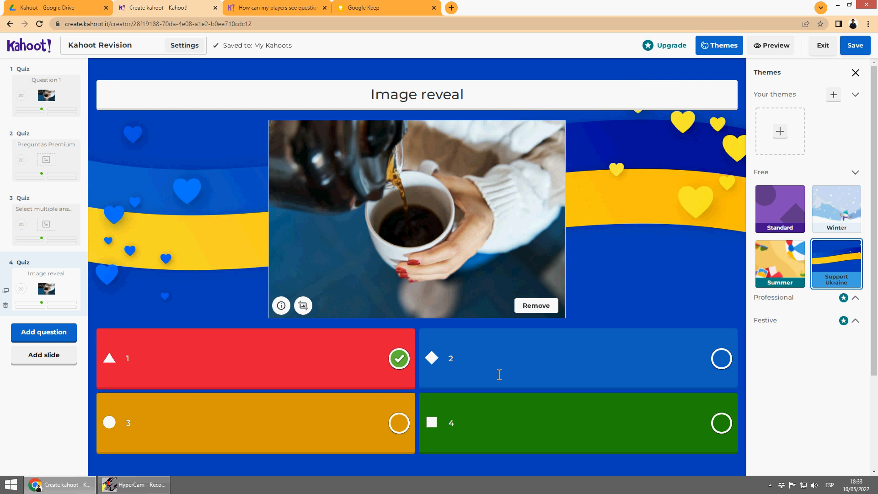